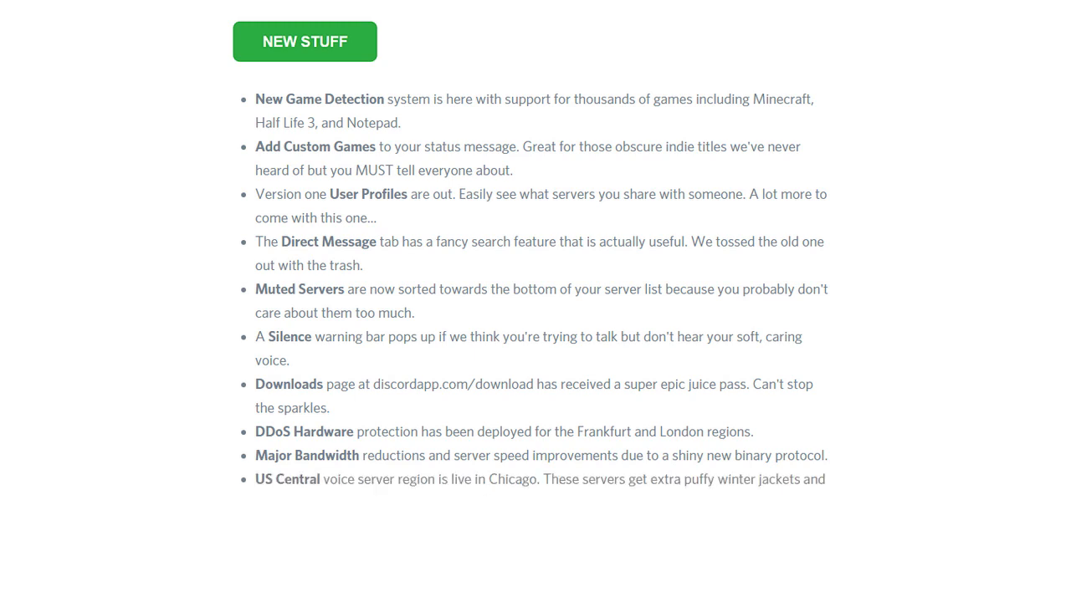
{"action": "scroll", "scroll_direction": "down", "scroll_amount": 3}
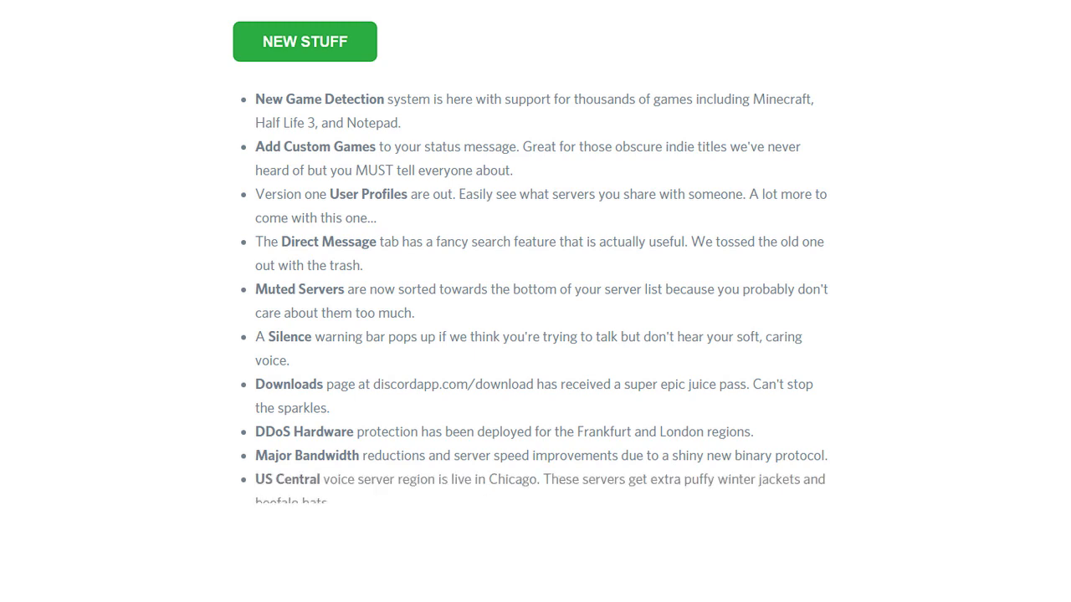